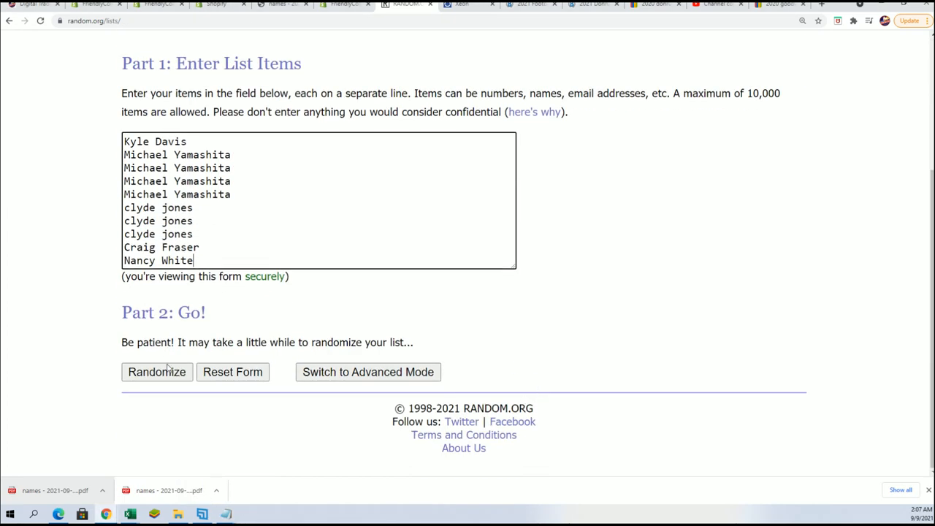
Randomize the ten-name owner list, then reshuffle it three more times
left_click(156, 372)
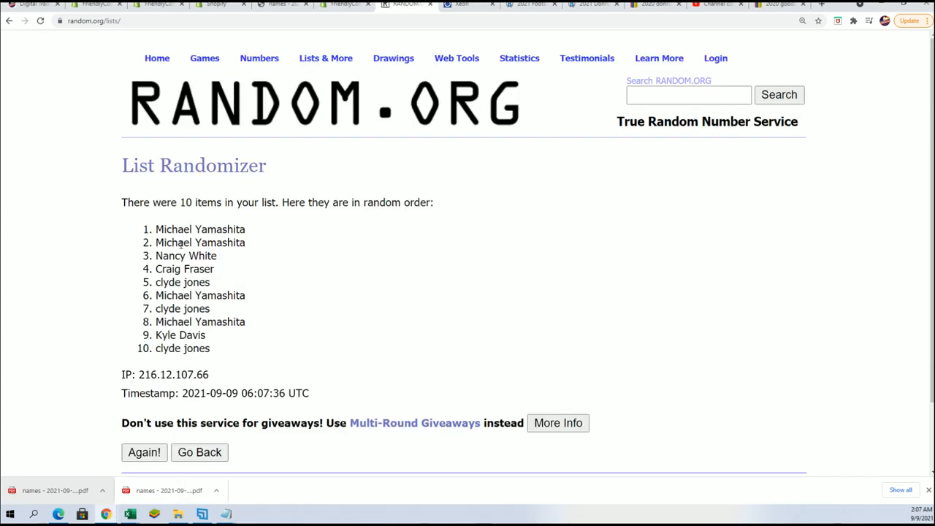
left_click(144, 452)
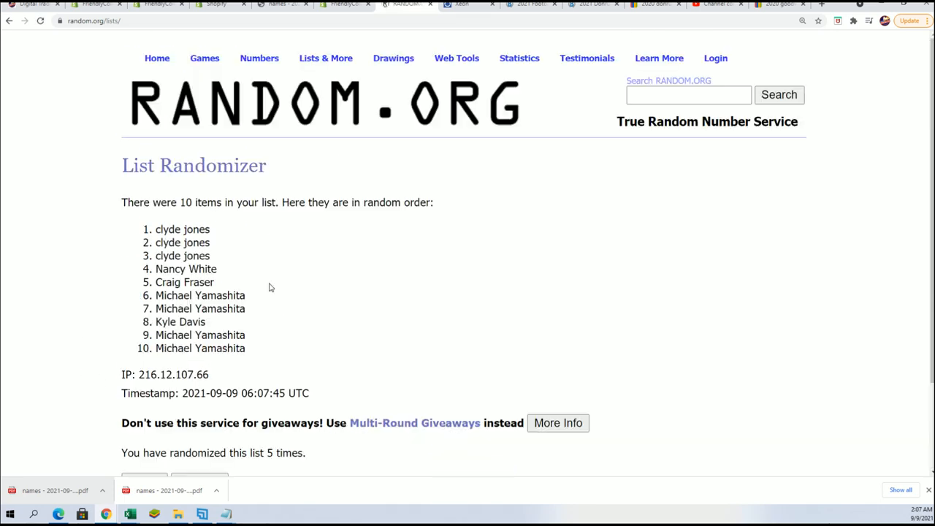
scroll("down", 3)
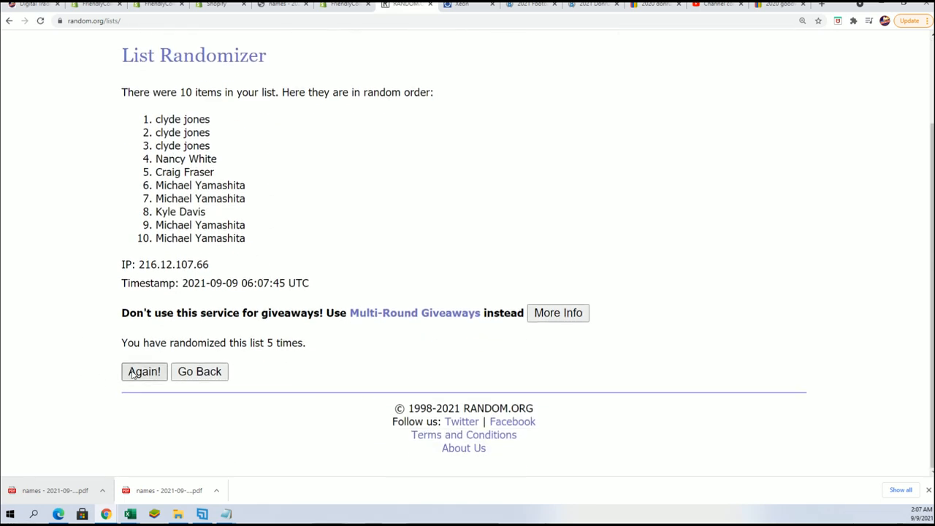
left_click(144, 372)
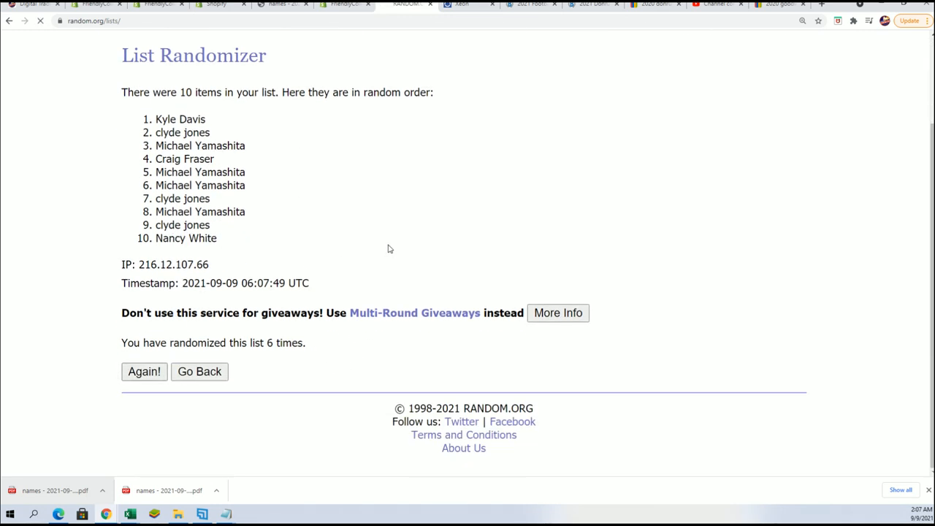
left_click(144, 371)
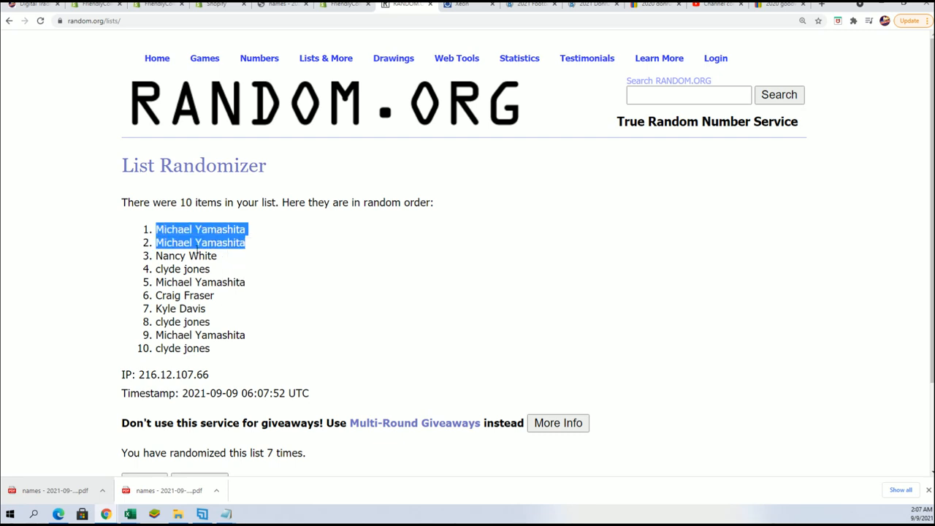
mouse_move(230, 260)
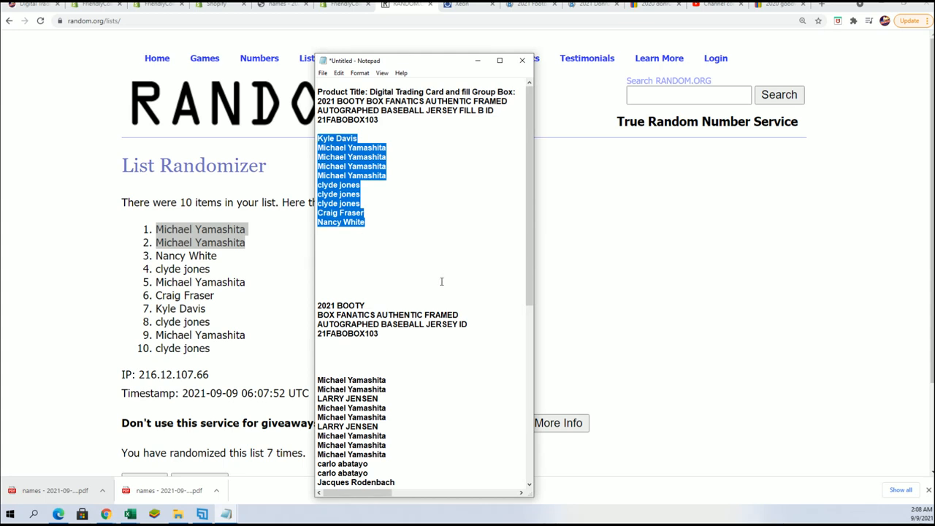
Copy the thirty owner names from Notepad and return to the randomizer page
scroll("down", 3)
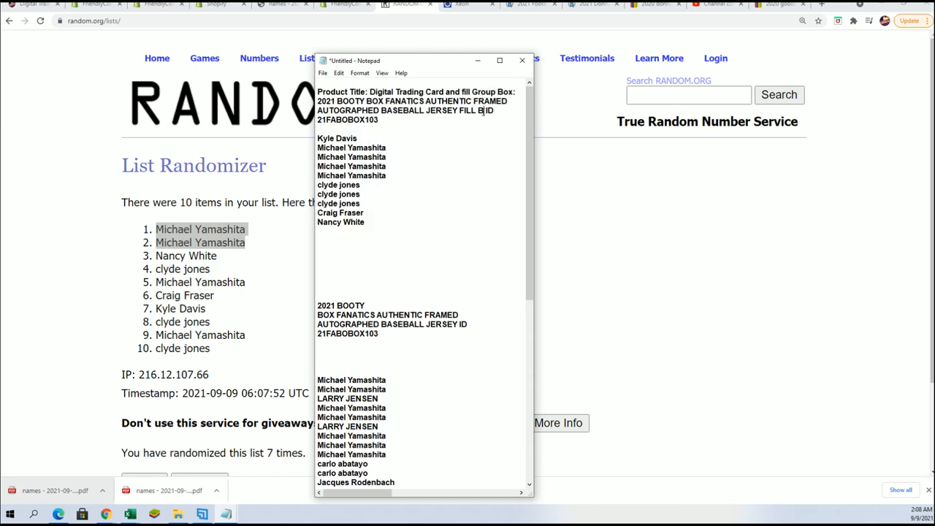
left_click_drag(317, 138, 365, 222)
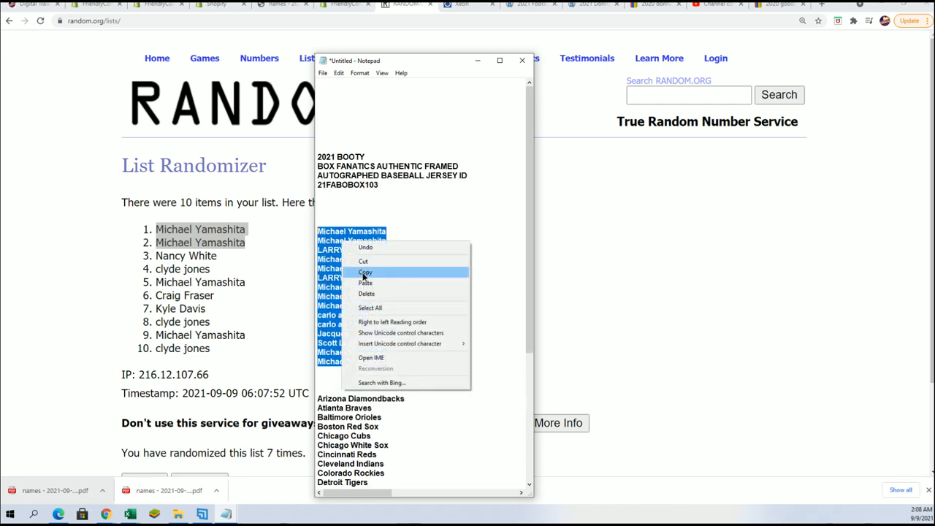
left_click(365, 272)
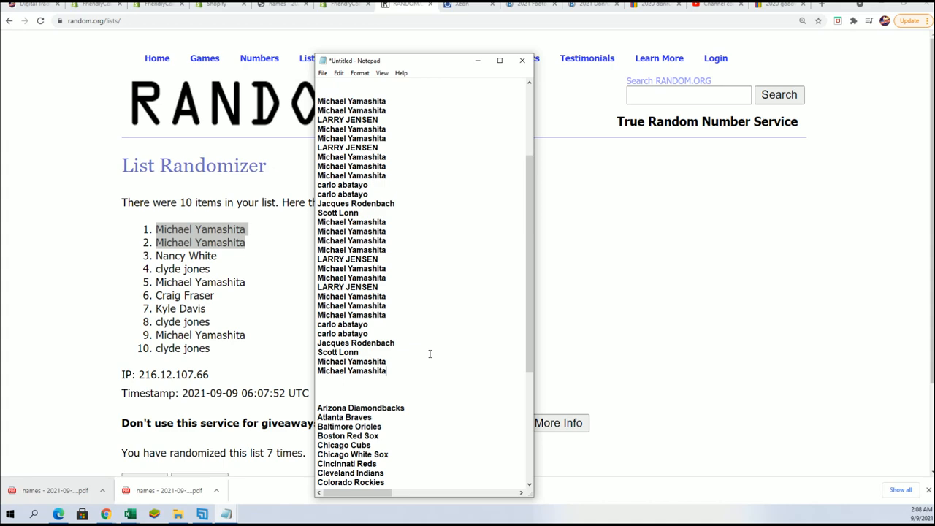
key("ctrl+a")
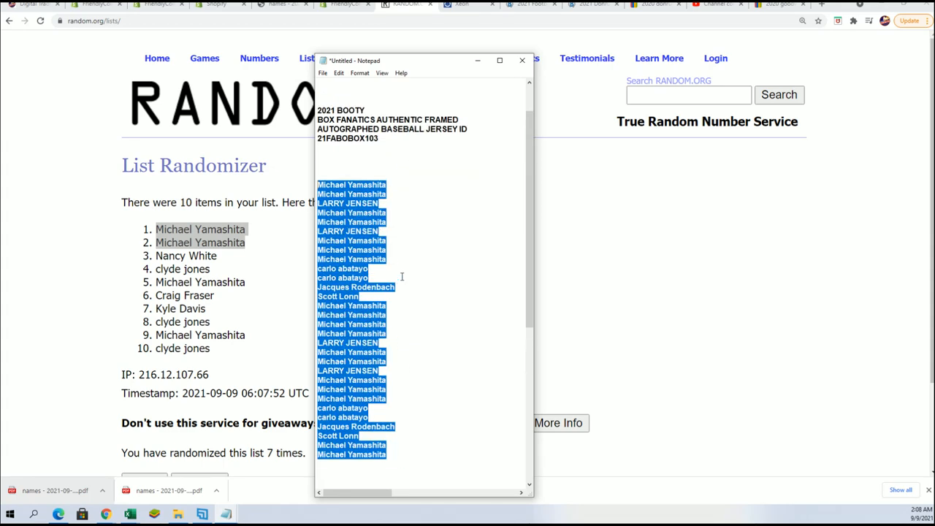
scroll("down", 3)
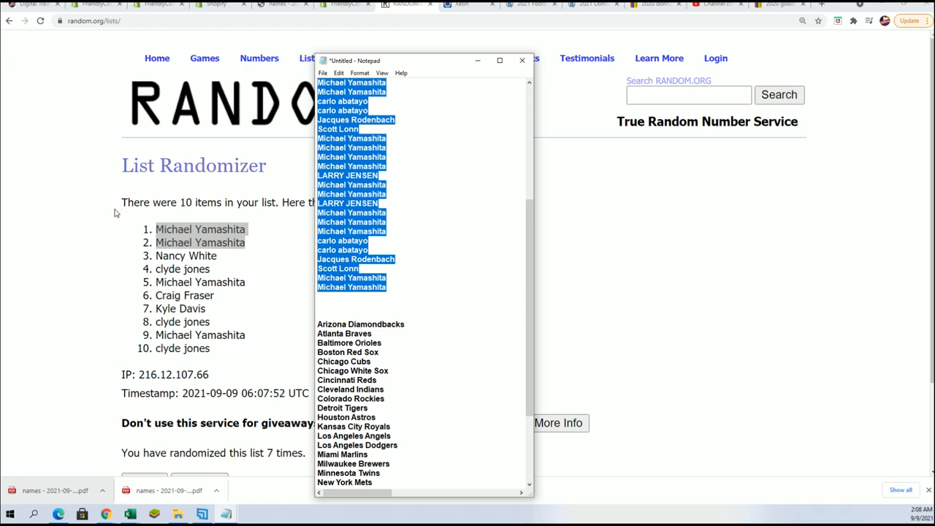
left_click(522, 60)
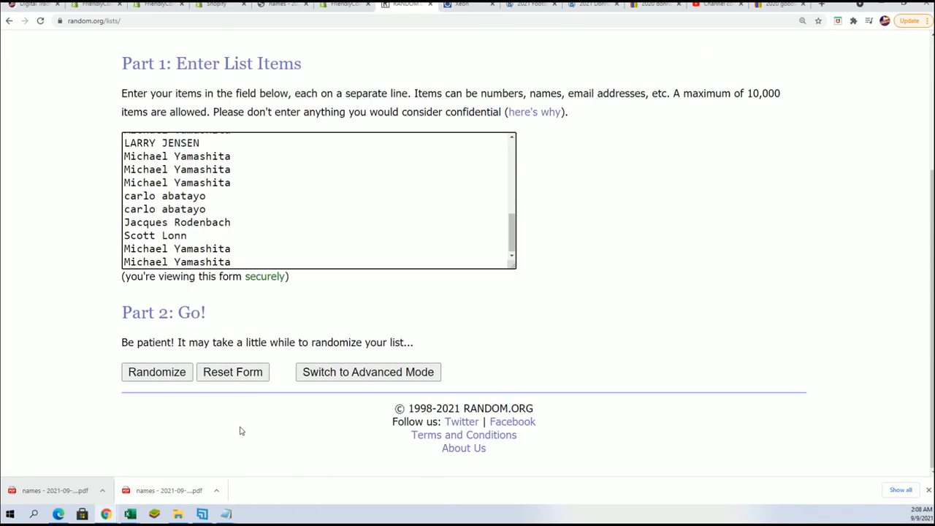
Shuffle the thirty pasted owner names six times and copy the resulting order
left_click(156, 372)
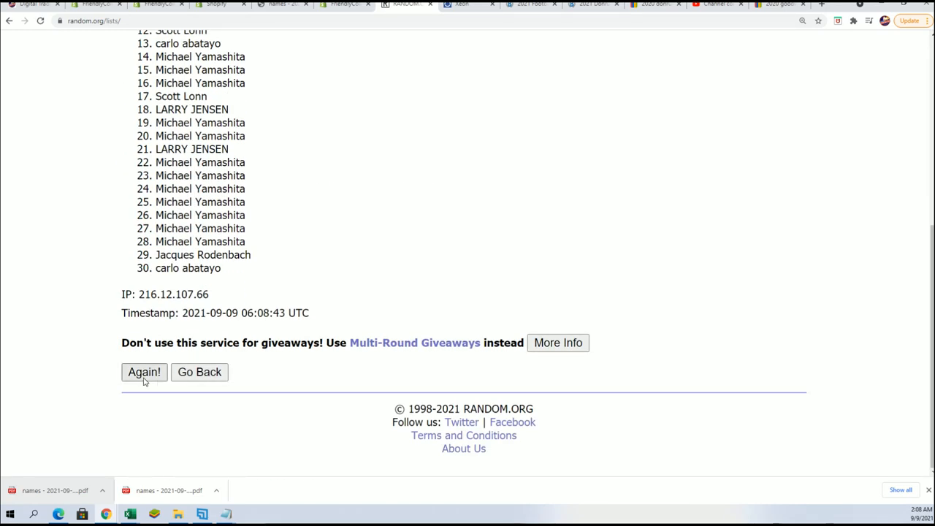
left_click(144, 372)
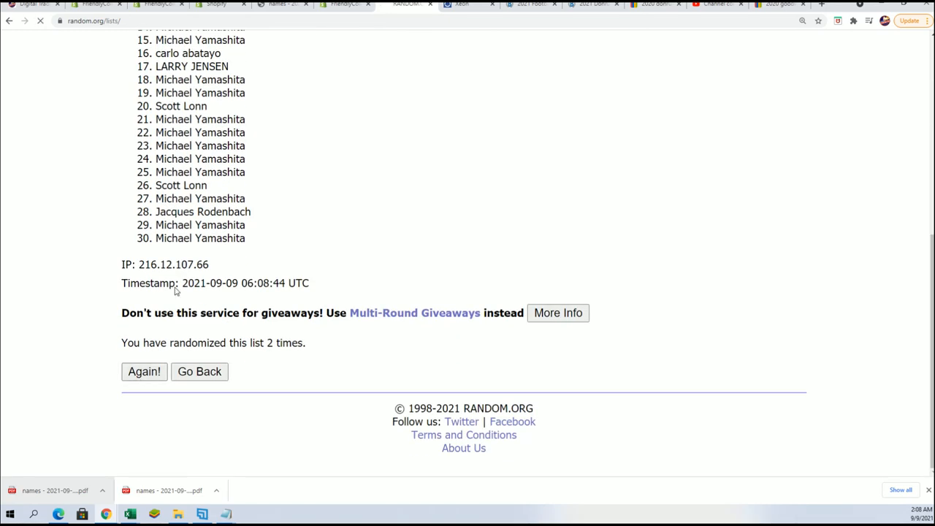
left_click(144, 372)
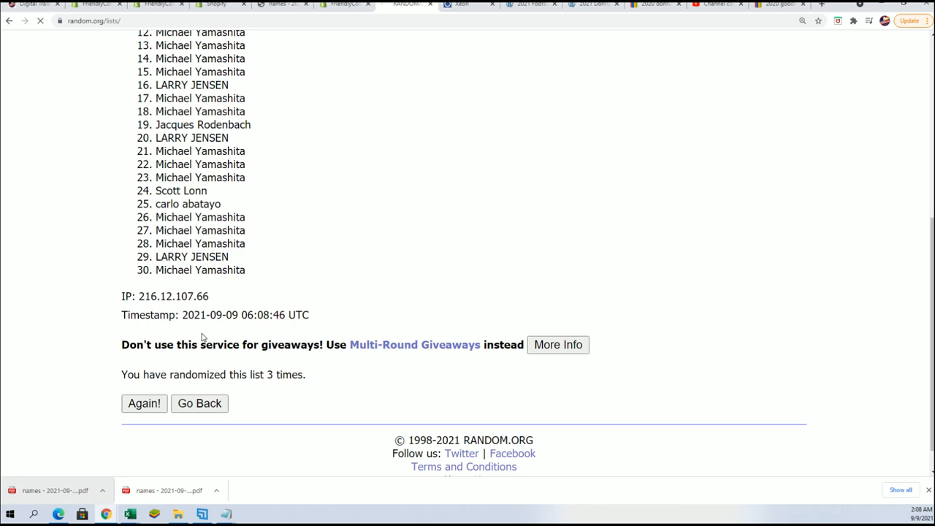
left_click(144, 403)
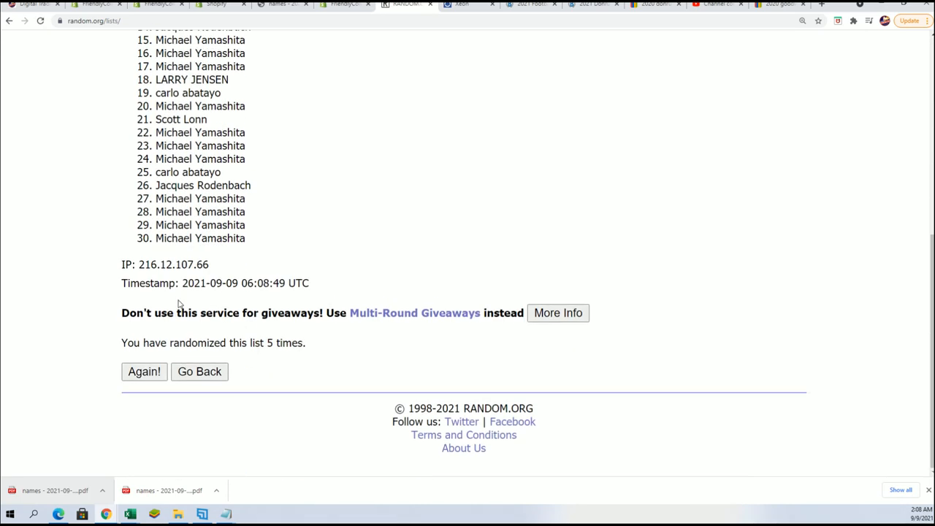
left_click(144, 371)
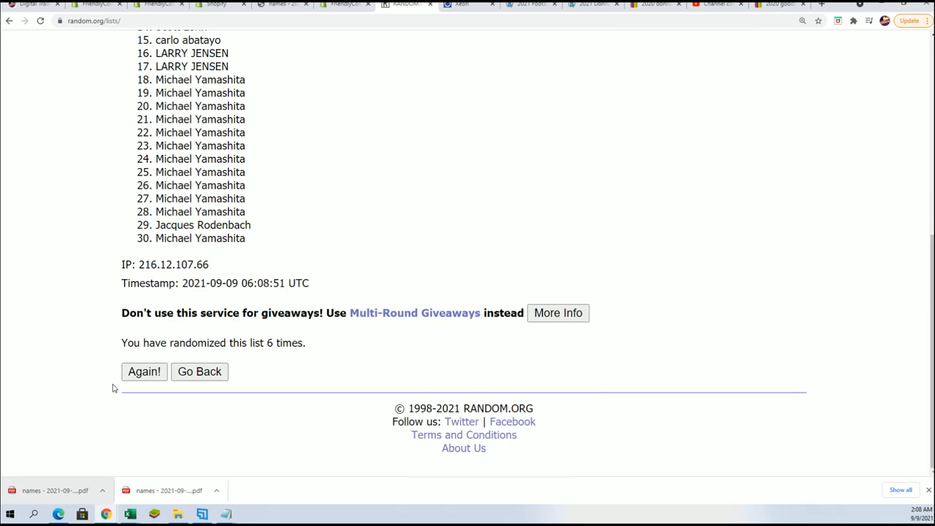
left_click(144, 371)
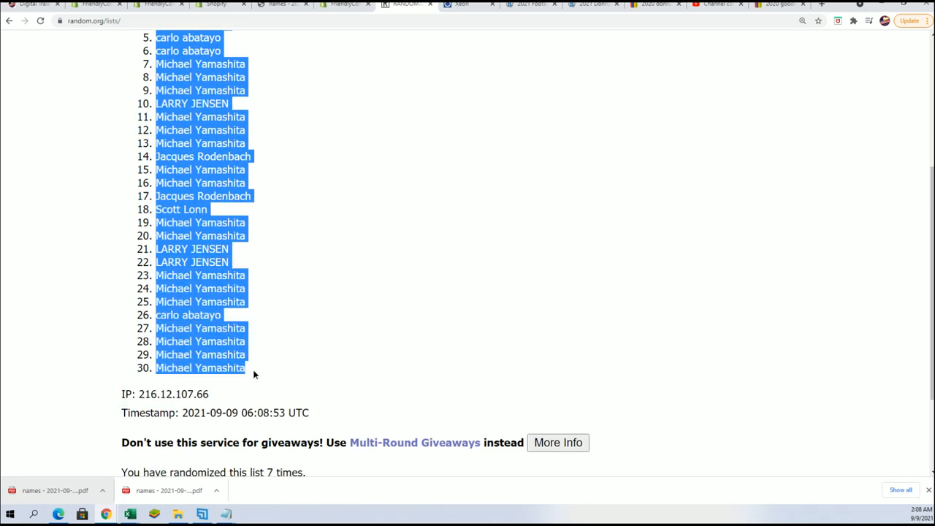
right_click(203, 294)
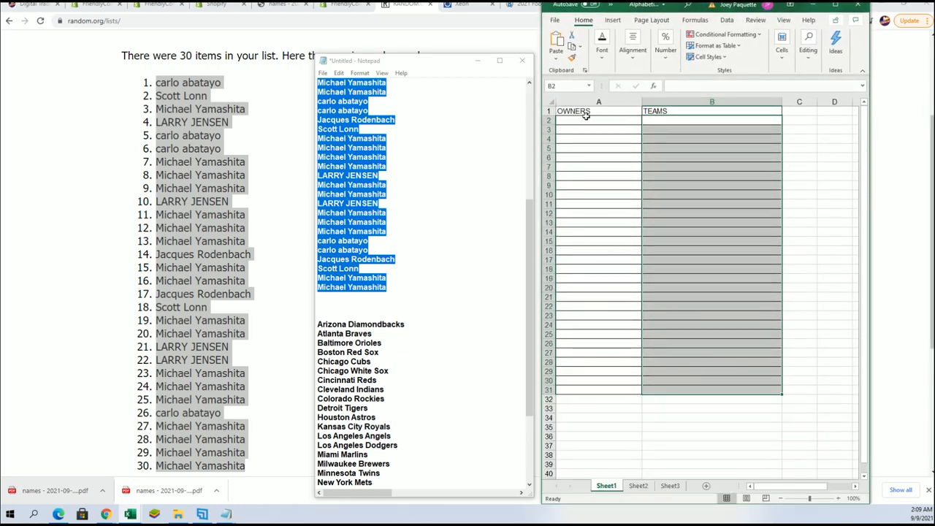
Paste the shuffled owner names into A2 through A31 as plain text
left_click(598, 120)
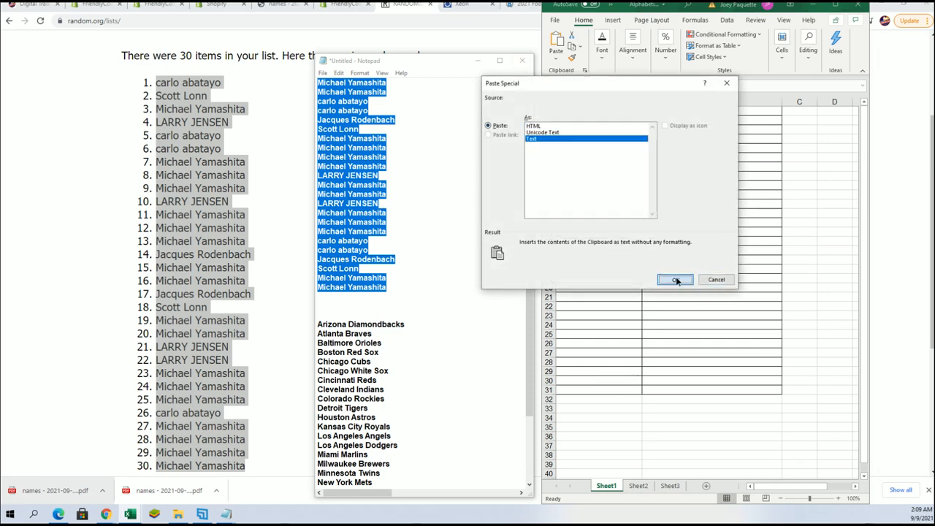
left_click(676, 279)
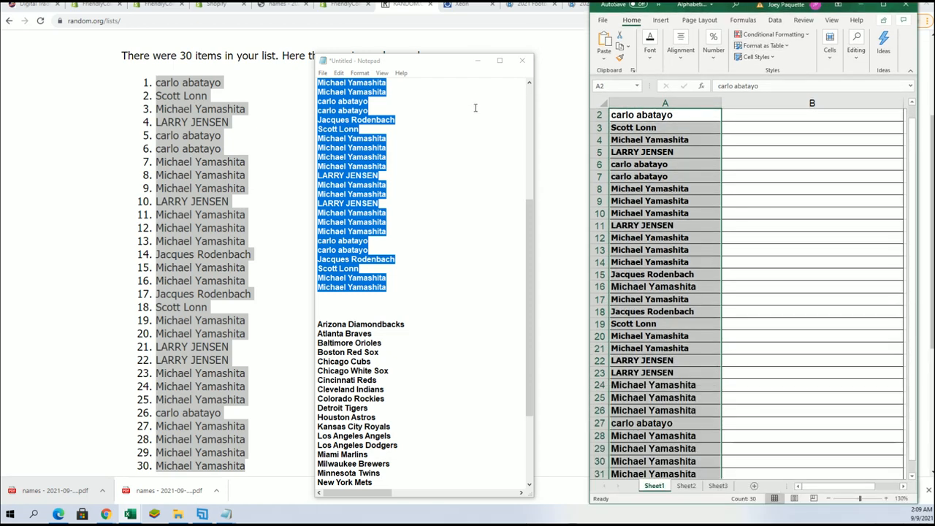
scroll("down", 3)
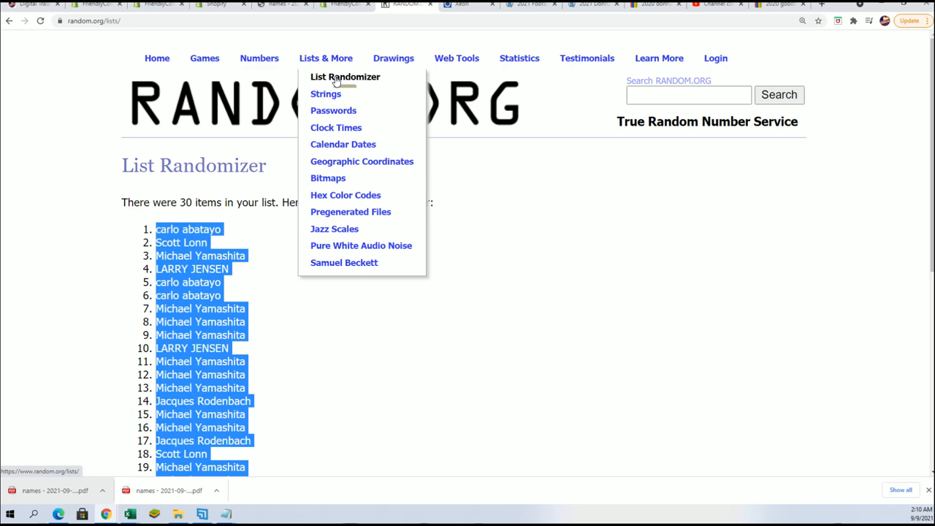
Paste the 30 MLB teams into a fresh randomizer form and shuffle them three times
left_click(344, 76)
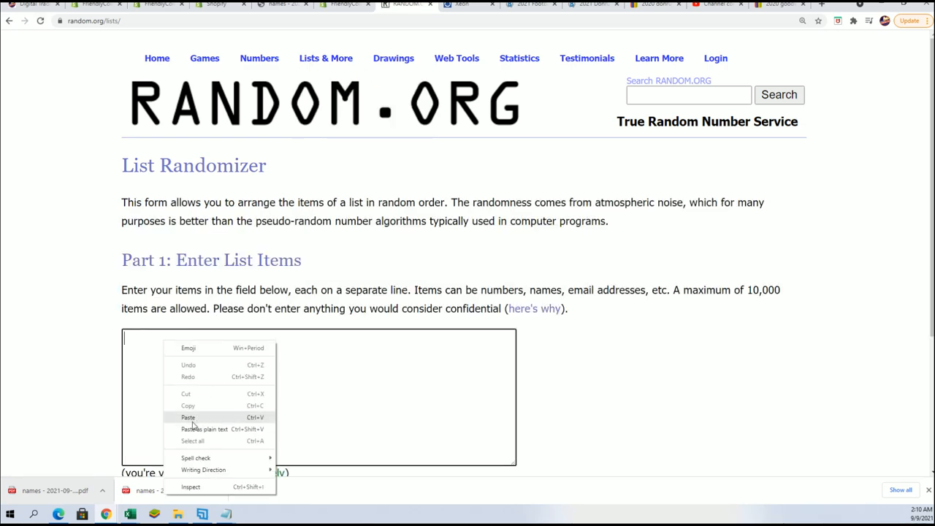
left_click(187, 417)
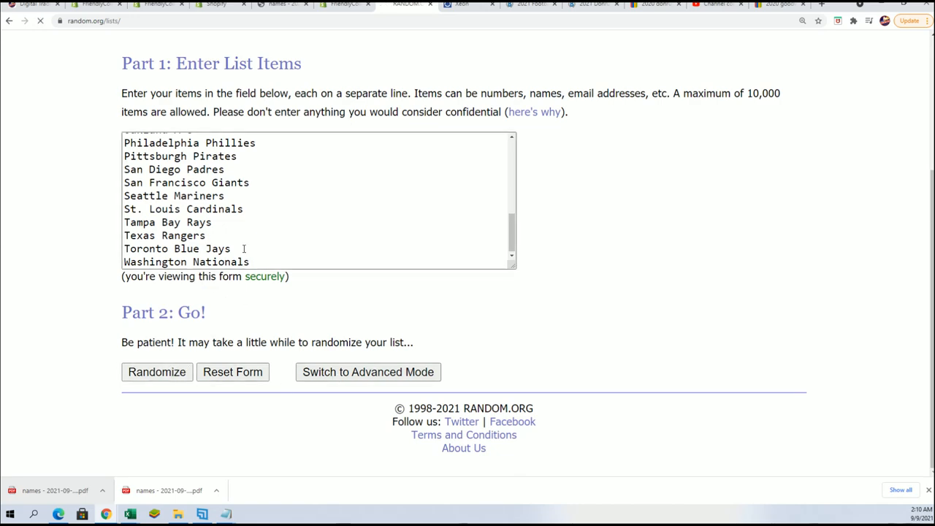
left_click(157, 372)
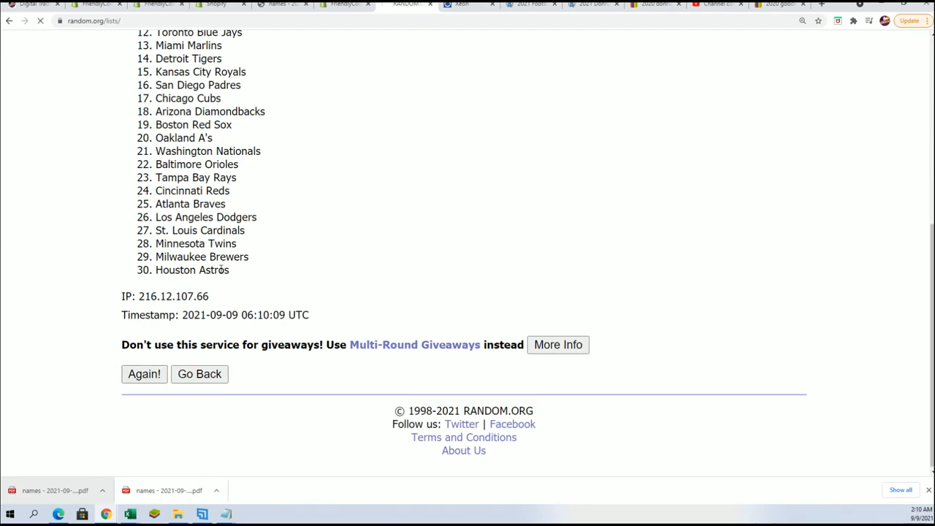
left_click(144, 373)
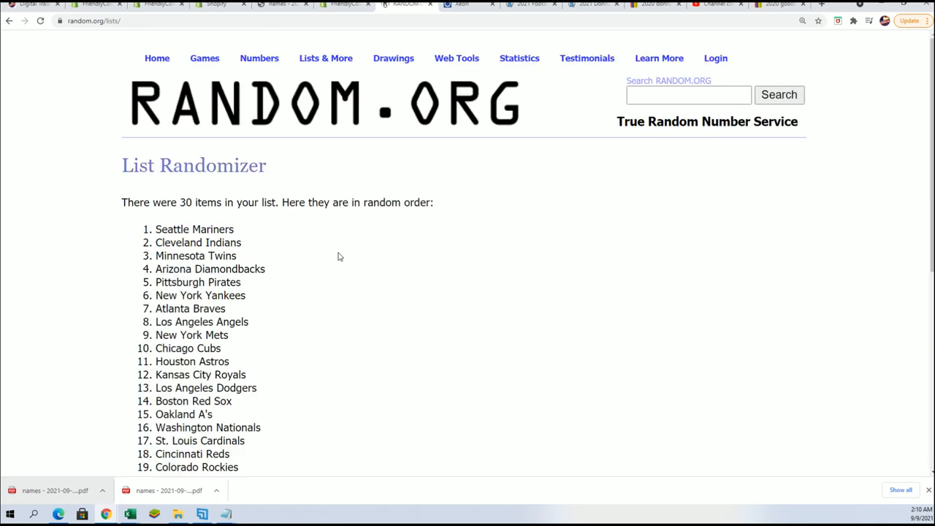
scroll("down", 3)
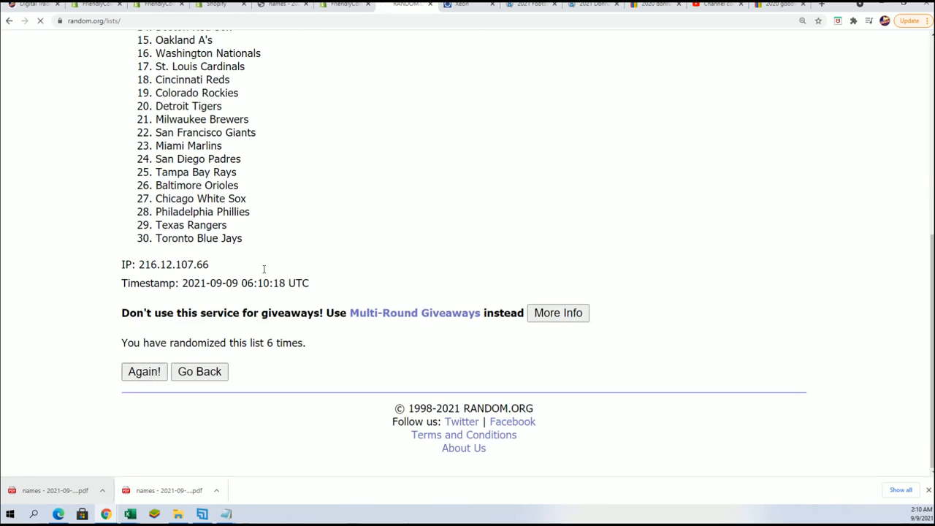
left_click(144, 371)
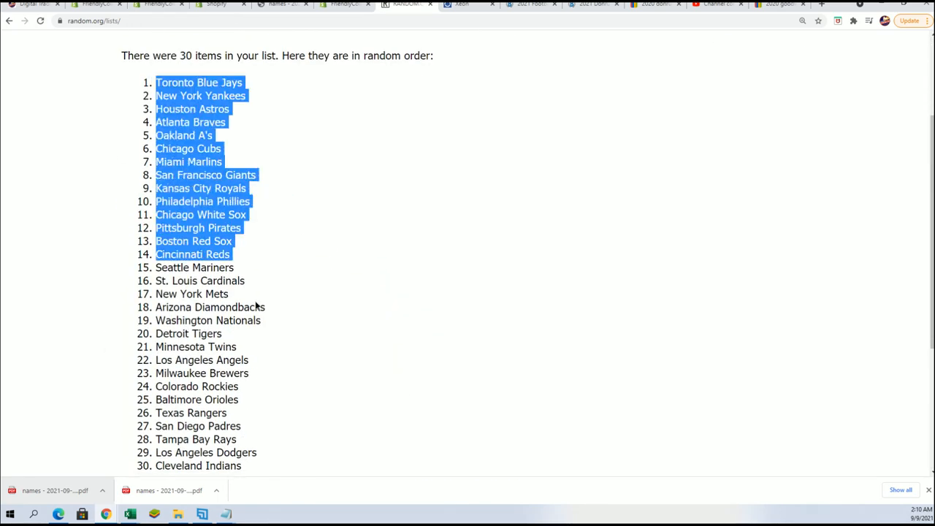
scroll("down", 3)
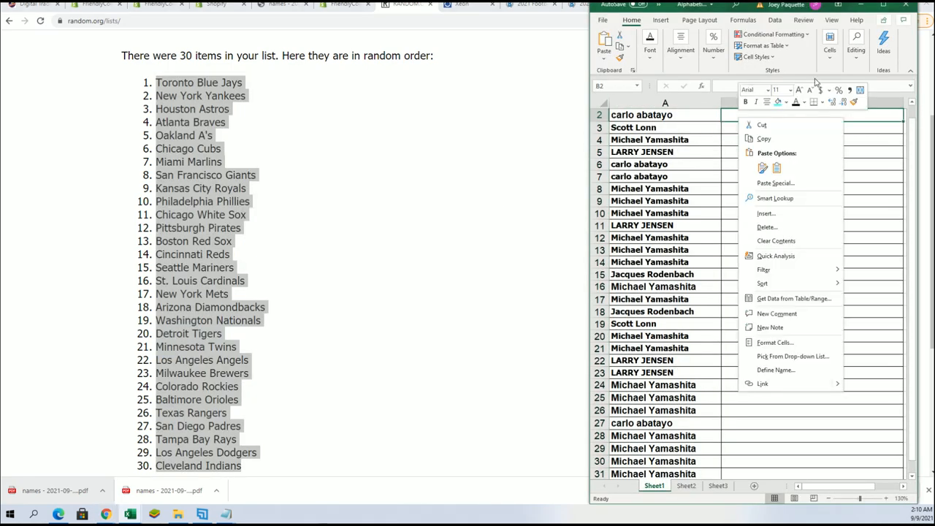
Paste the shuffled teams into column B as plain text, then maximize Excel
left_click(776, 182)
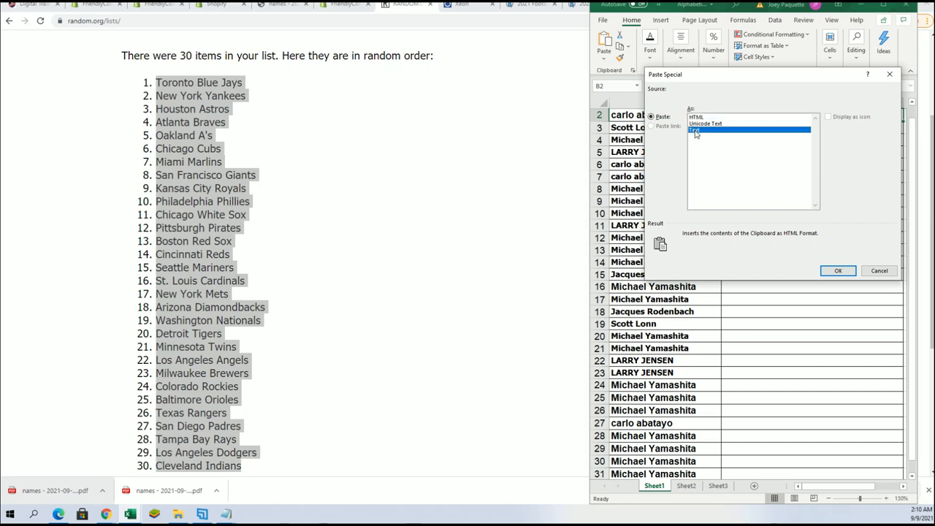
left_click(838, 271)
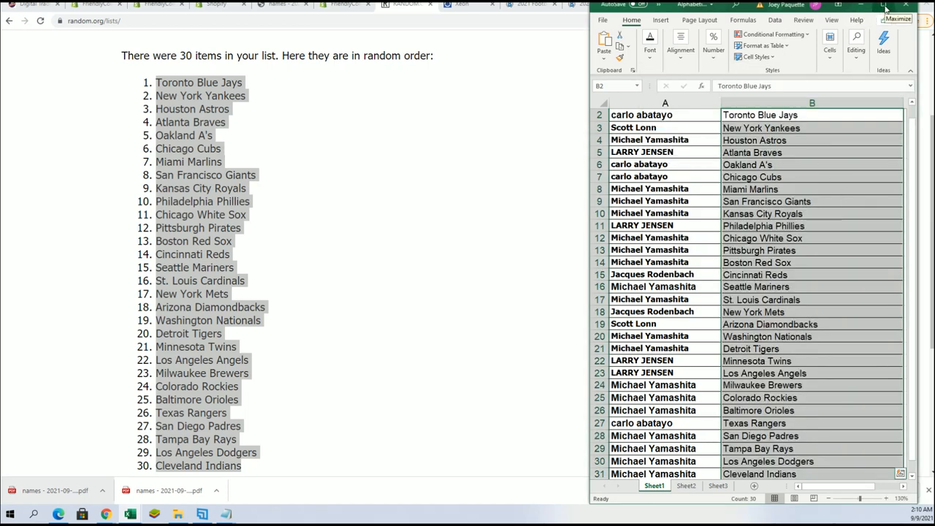
left_click(898, 18)
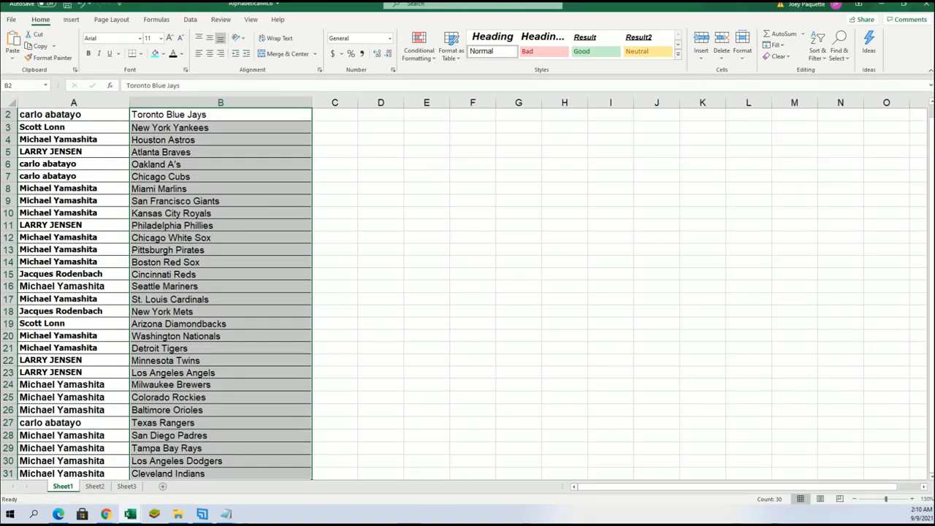